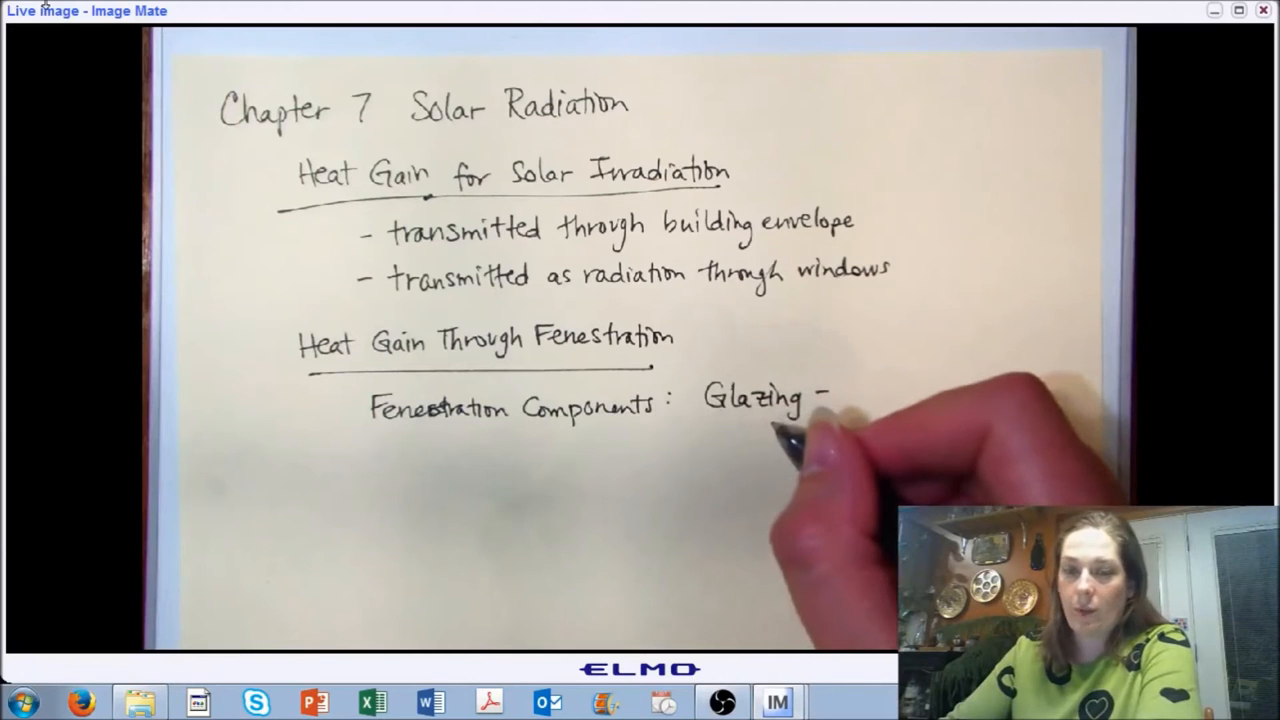
{"action": "type", "text": "g"}
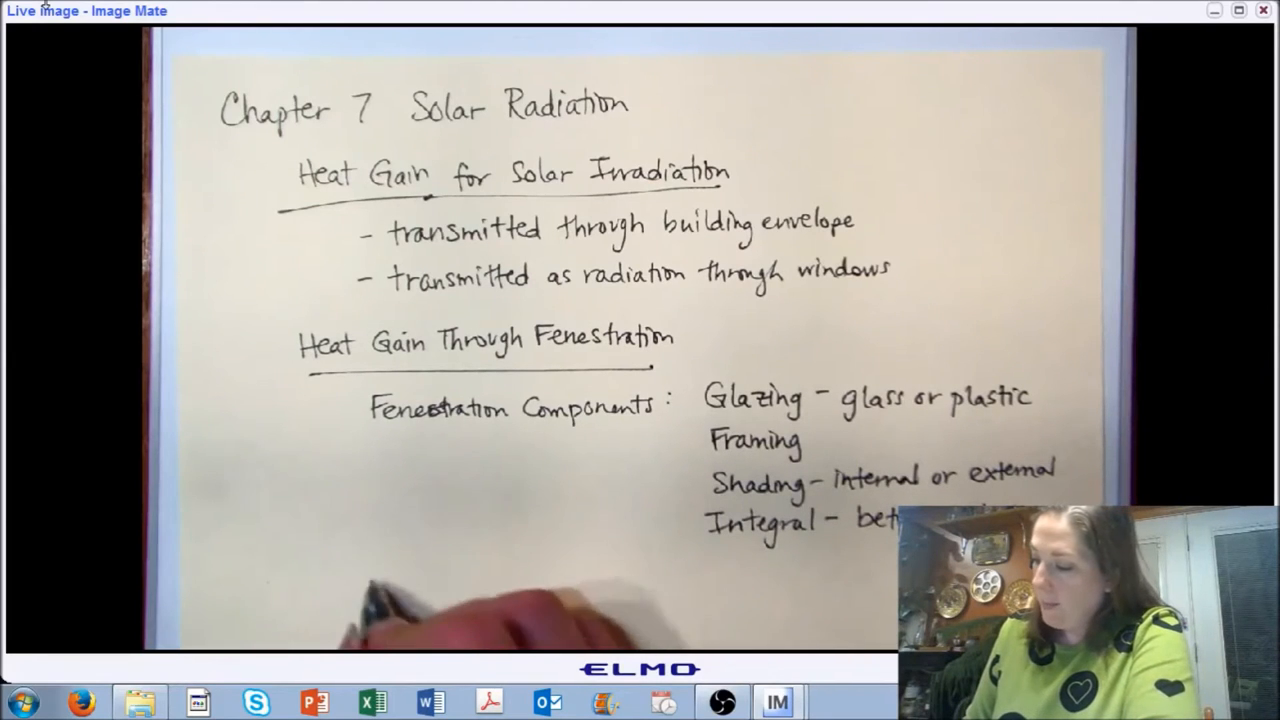
{"action": "type", "text": "AC"}
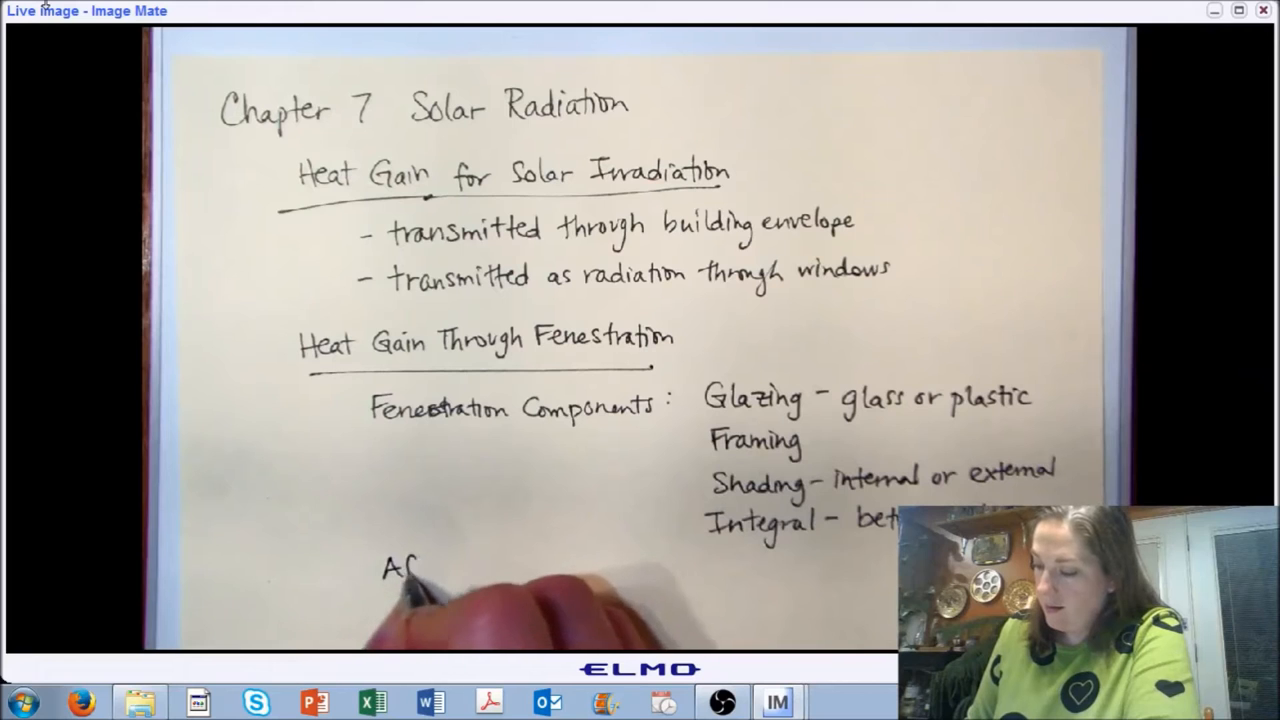
{"action": "type", "text": "Affect Energy Use :"}
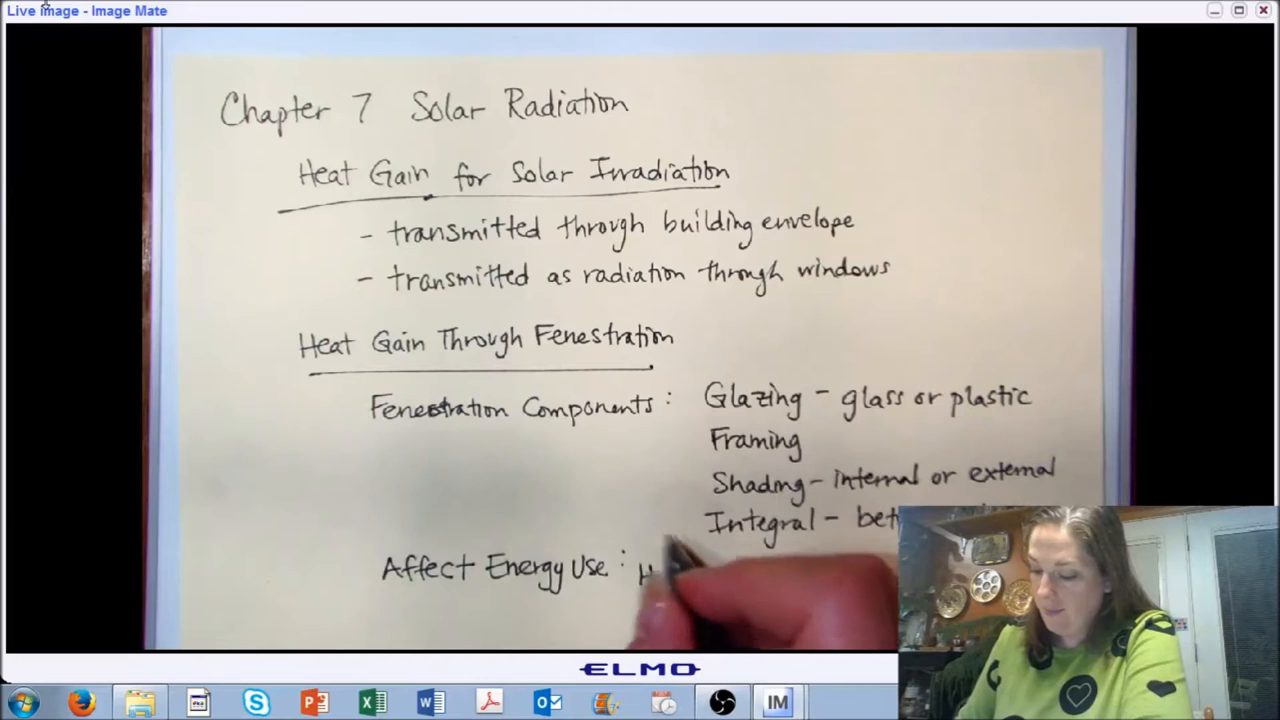
{"action": "type", "text": "Hea"}
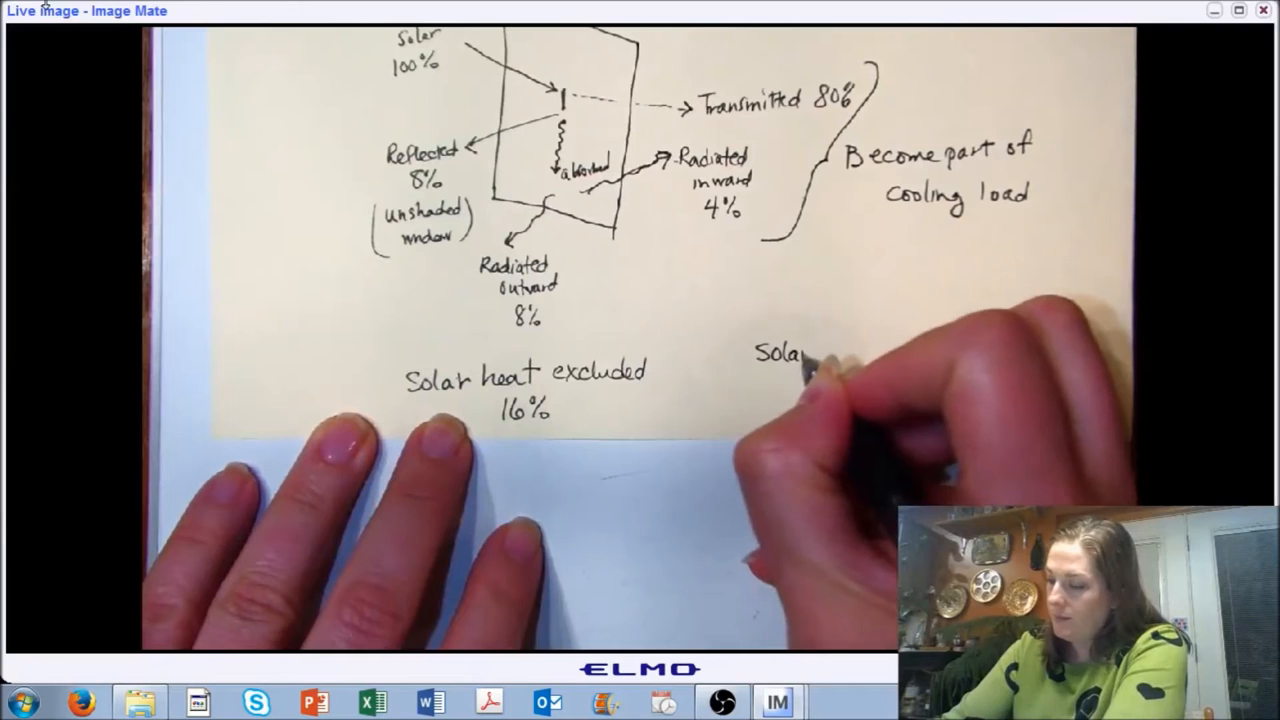
{"action": "type", "text": "heat"}
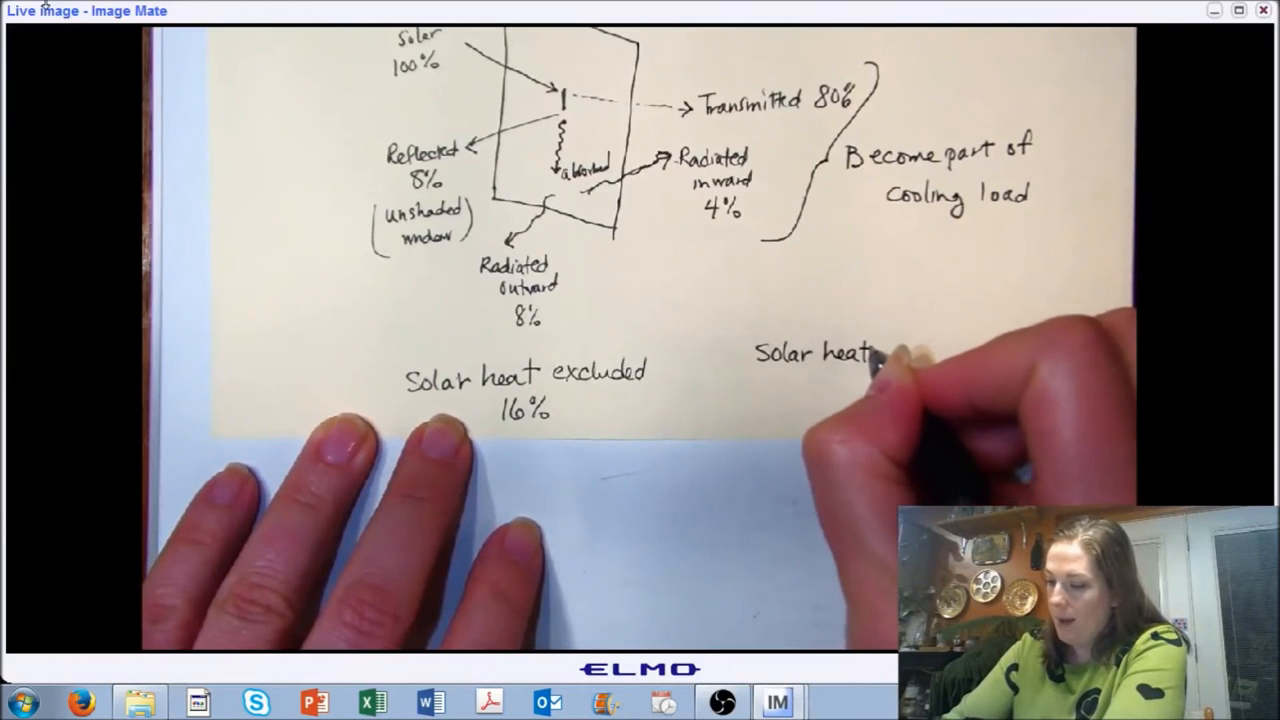